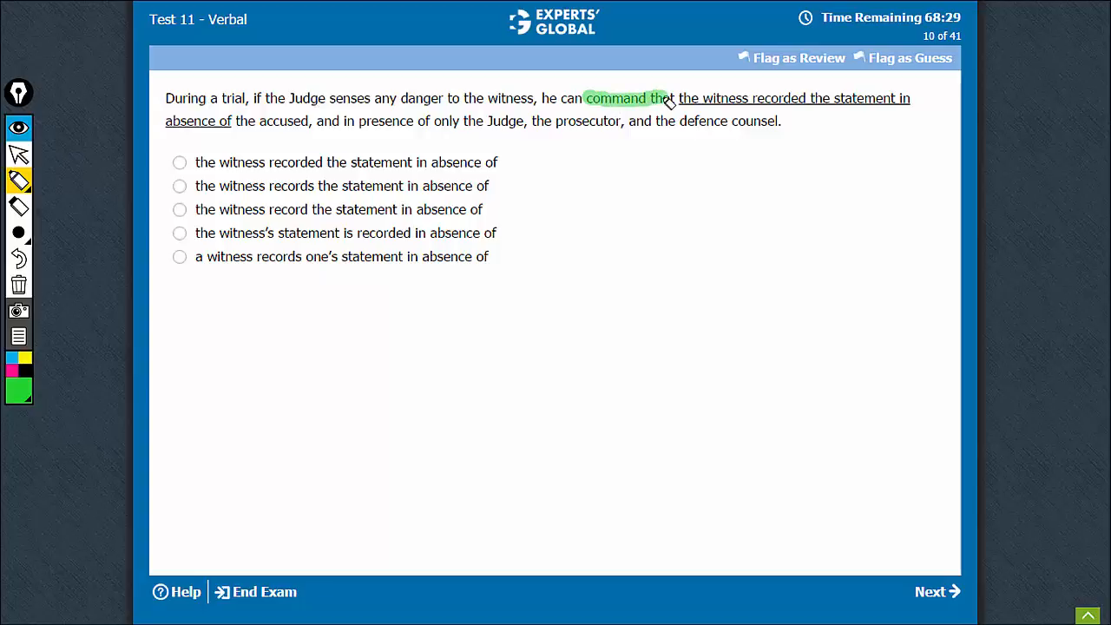
{"action": "mouse_move", "coordinate": [720, 113]}
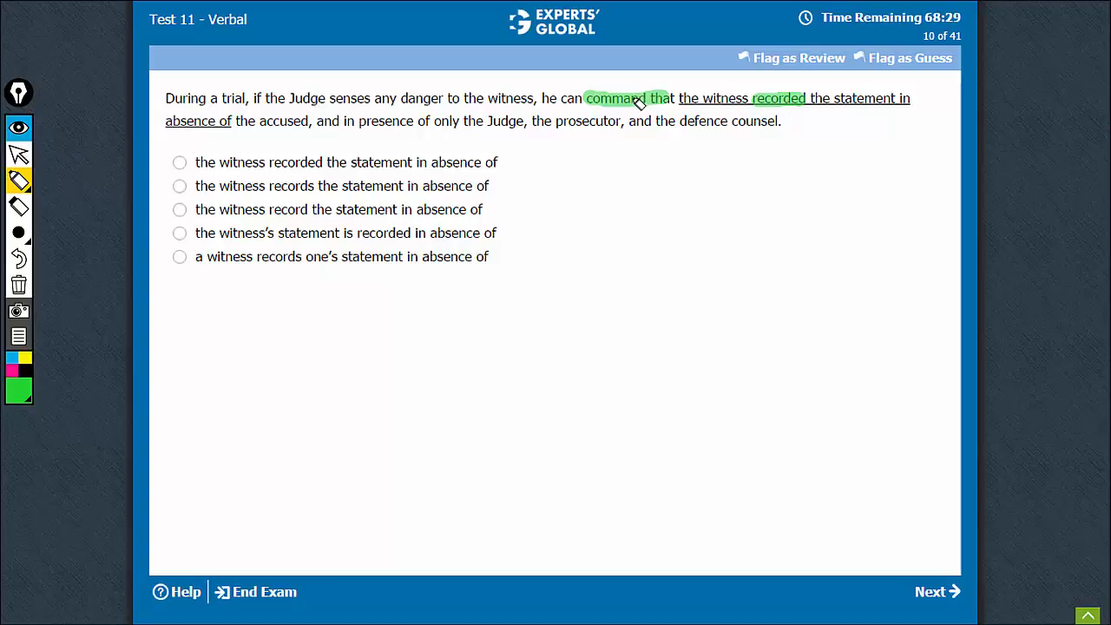
{"action": "mouse_move", "coordinate": [785, 113]}
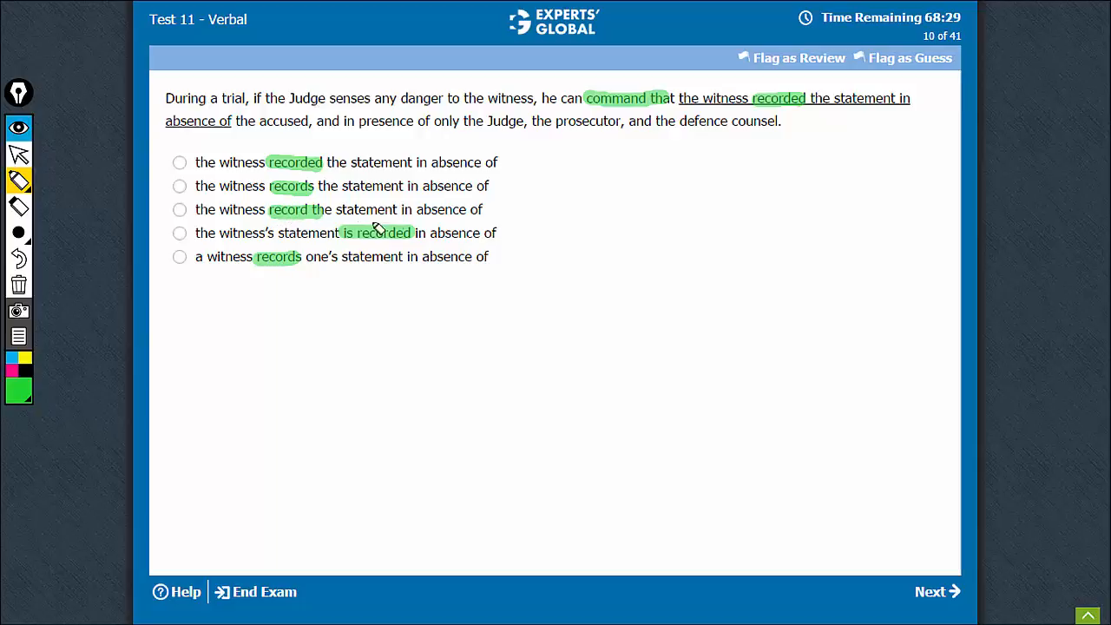
{"action": "mouse_move", "coordinate": [502, 212]}
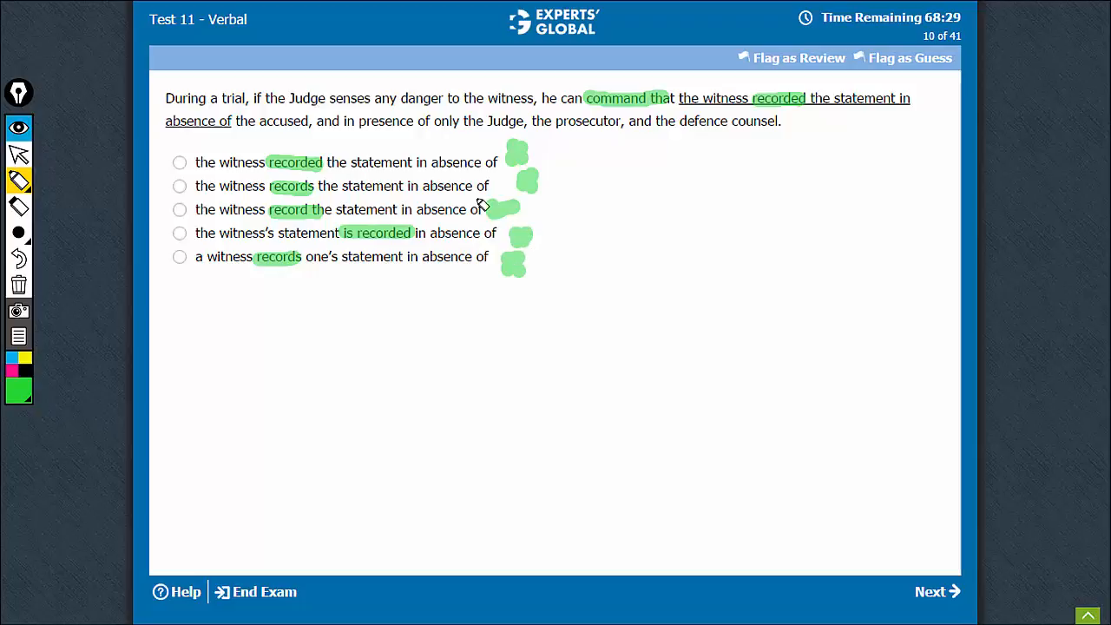
{"action": "mouse_move", "coordinate": [247, 243]}
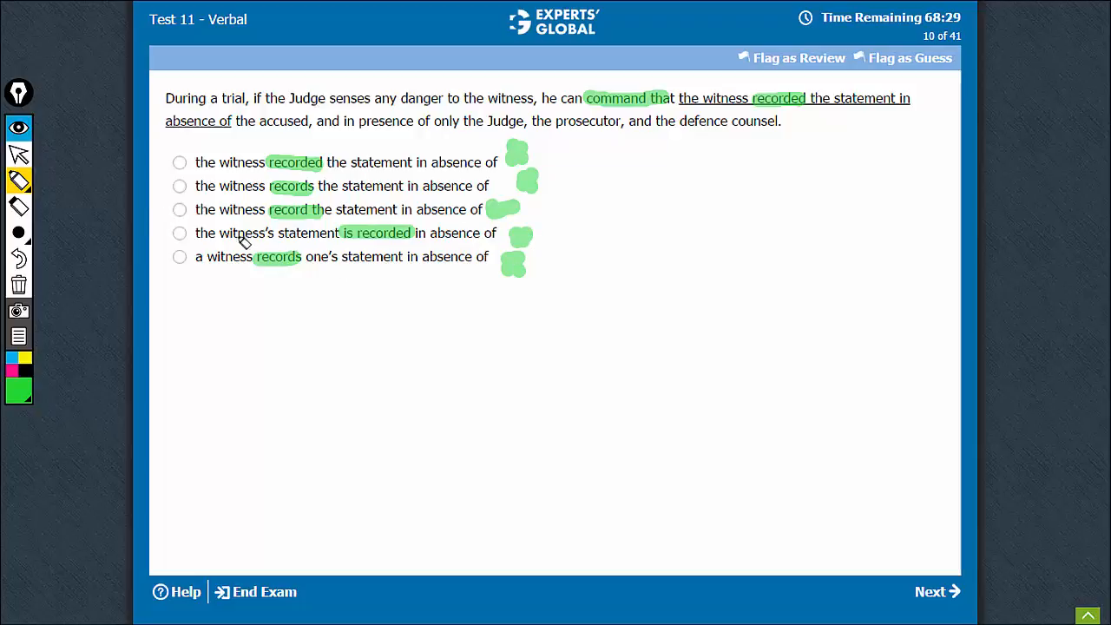
{"action": "mouse_move", "coordinate": [374, 250]}
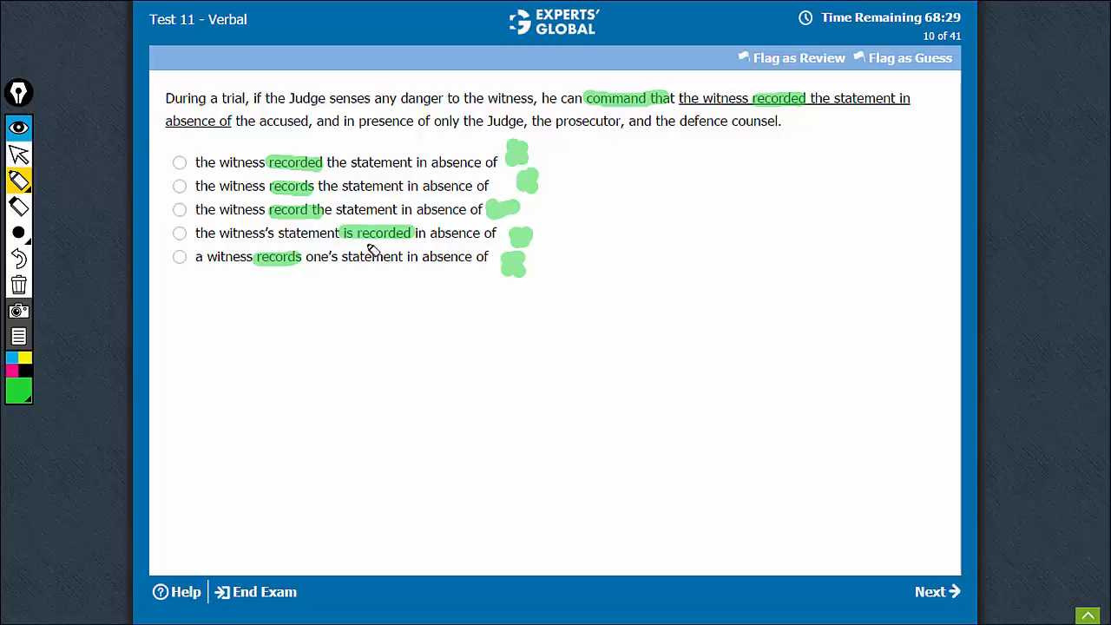
{"action": "mouse_move", "coordinate": [299, 213]}
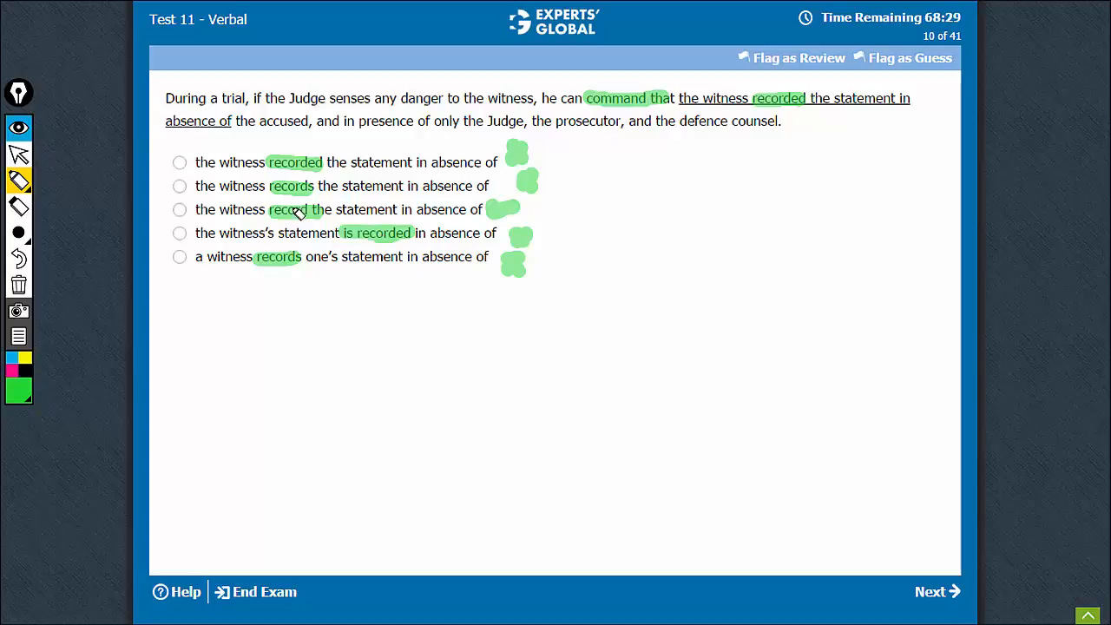
{"action": "mouse_move", "coordinate": [386, 184]}
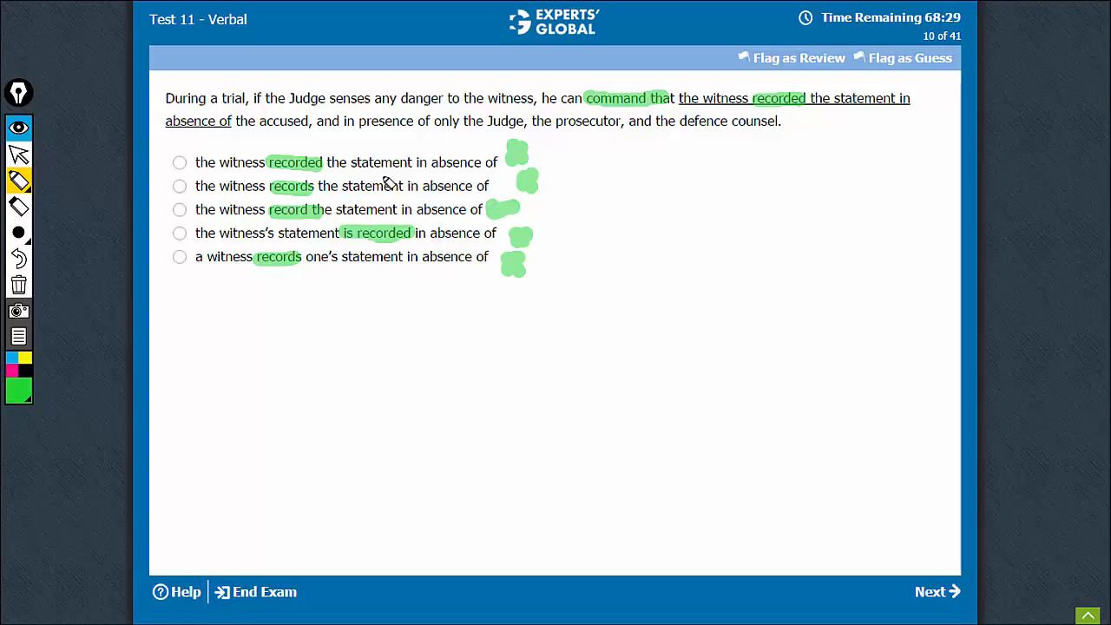
{"action": "mouse_move", "coordinate": [392, 174]}
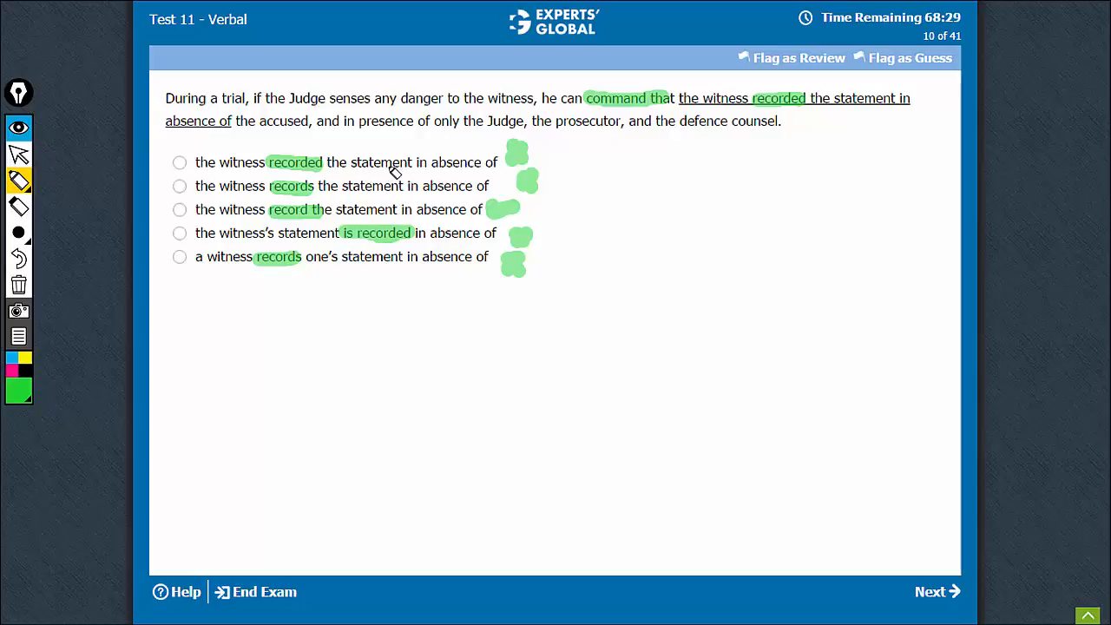
{"action": "mouse_move", "coordinate": [254, 219]}
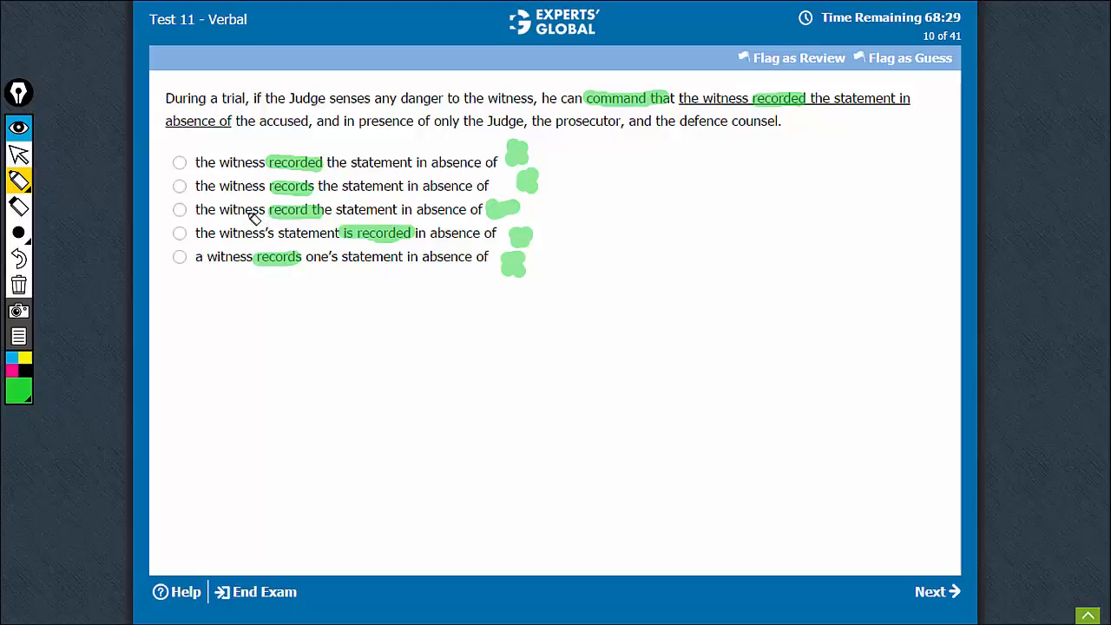
{"action": "mouse_move", "coordinate": [386, 219]}
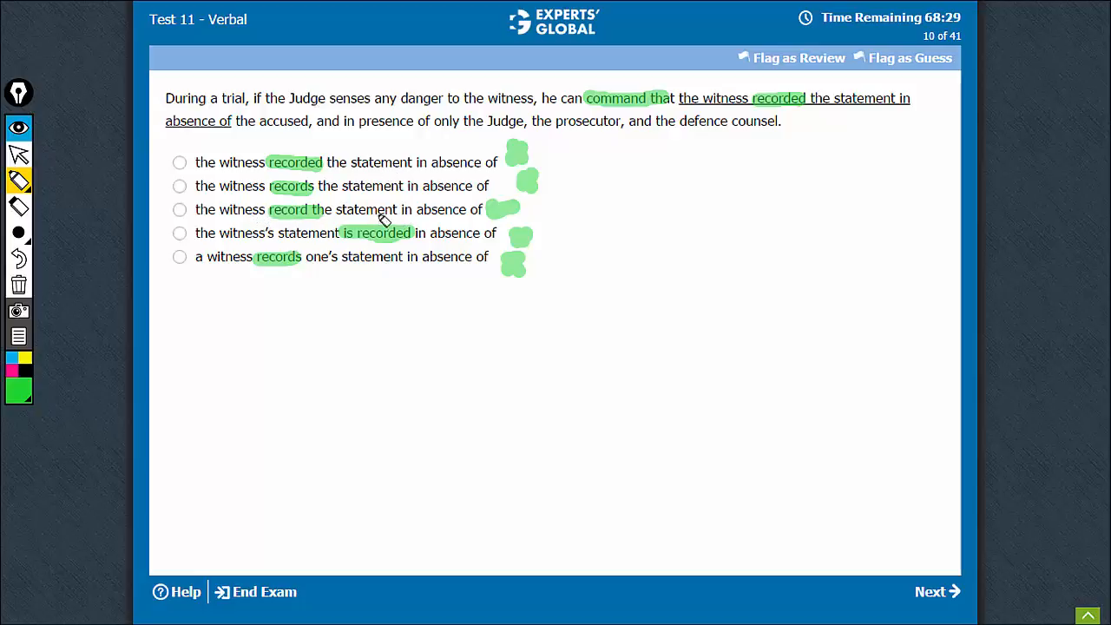
{"action": "mouse_move", "coordinate": [224, 184]}
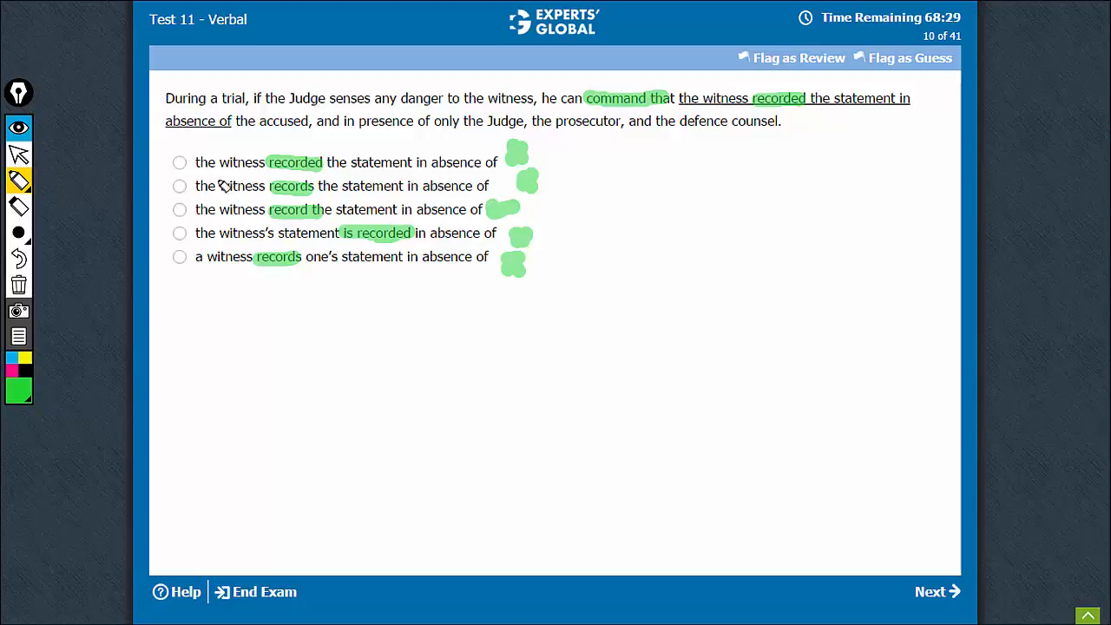